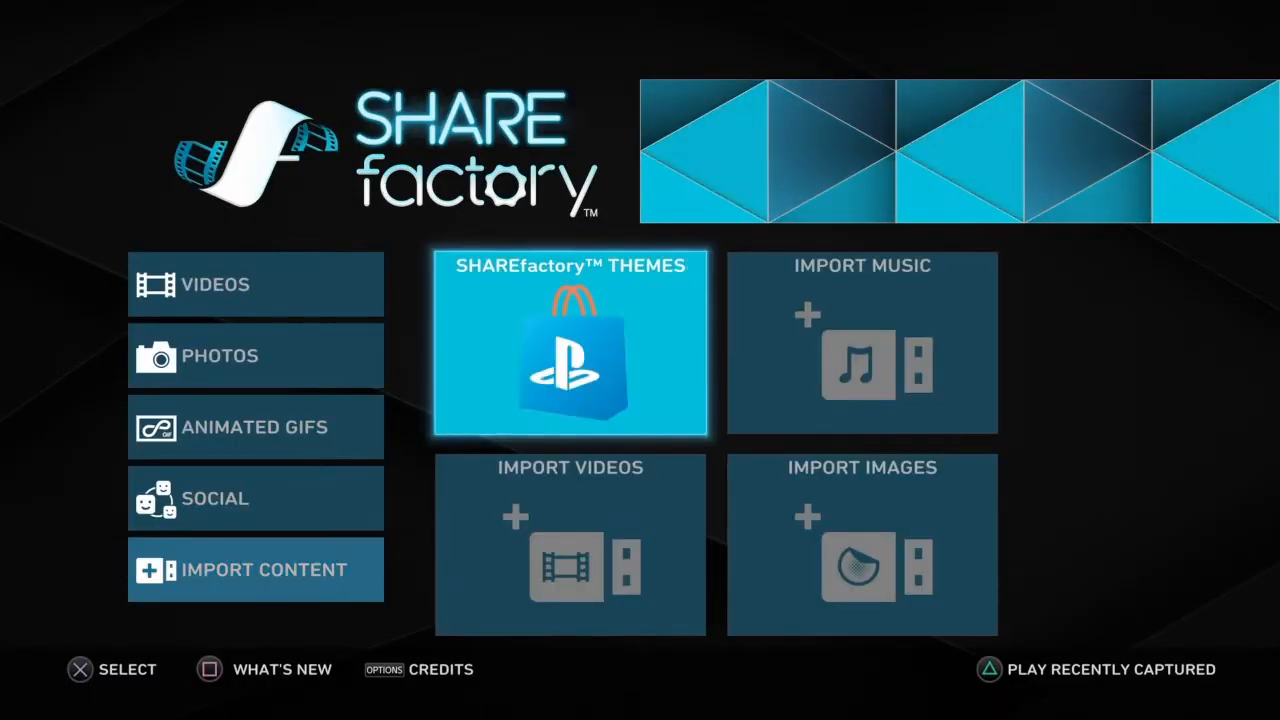
# Step: Reach Import Images from USB and dismiss the USB drive notice
pyautogui.click(860, 544)
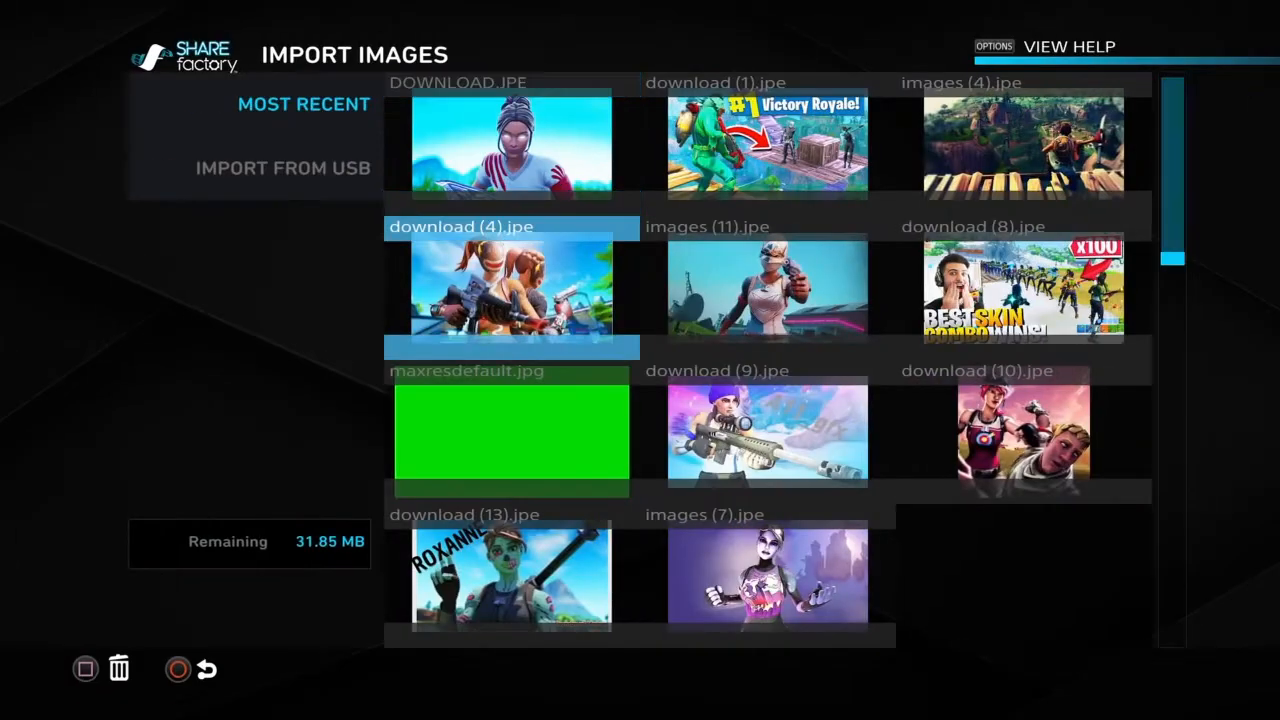
pyautogui.click(284, 168)
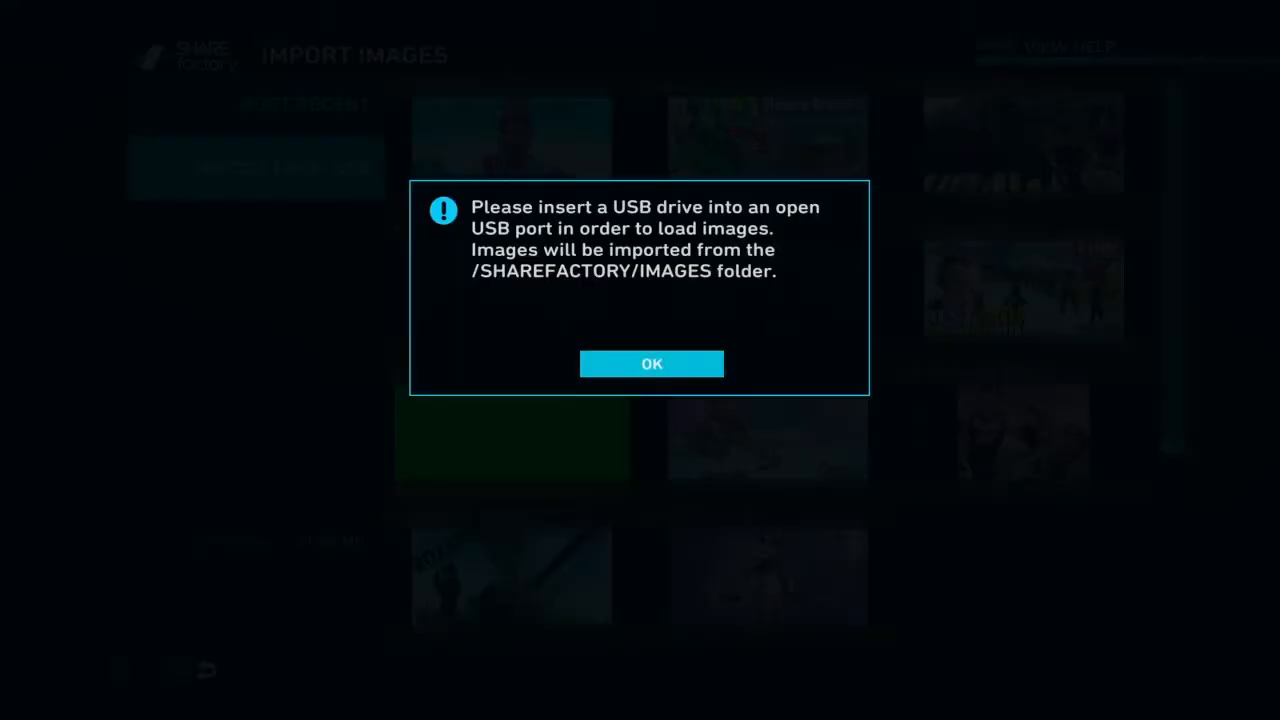
pyautogui.click(652, 364)
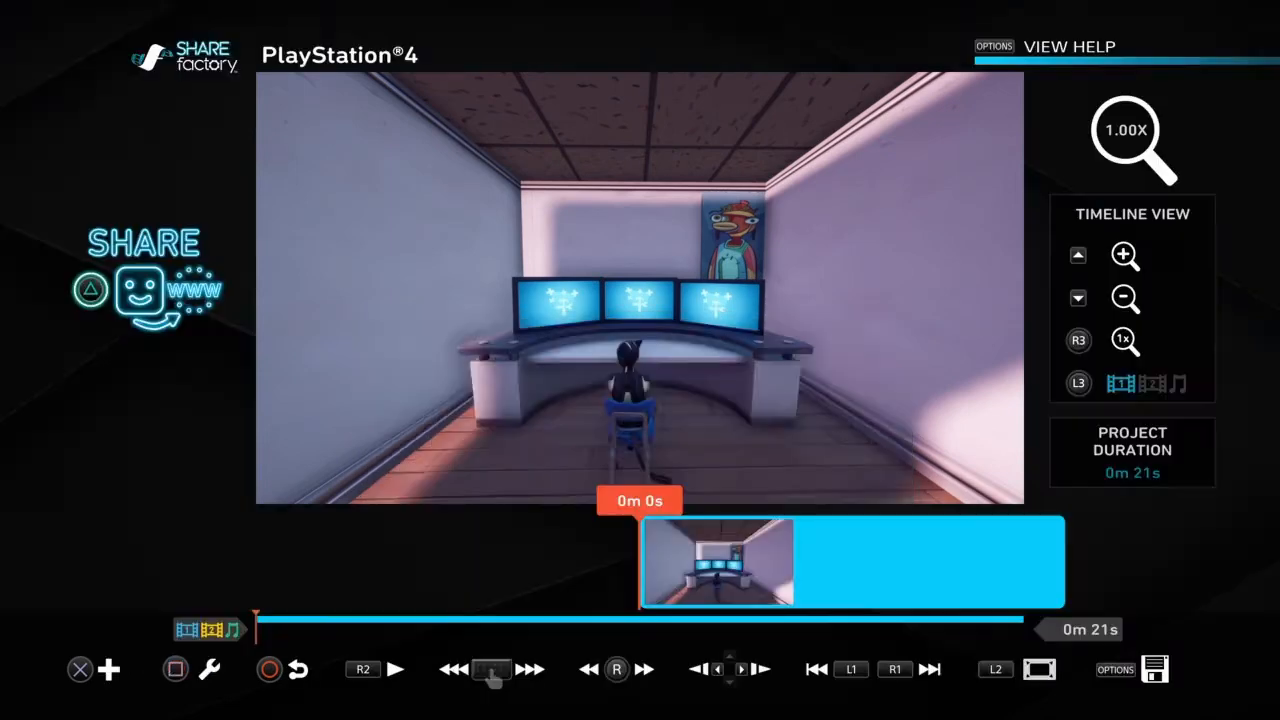
# Step: Add the plain green imported image as an overlay with a 5-second duration
pyautogui.click(110, 668)
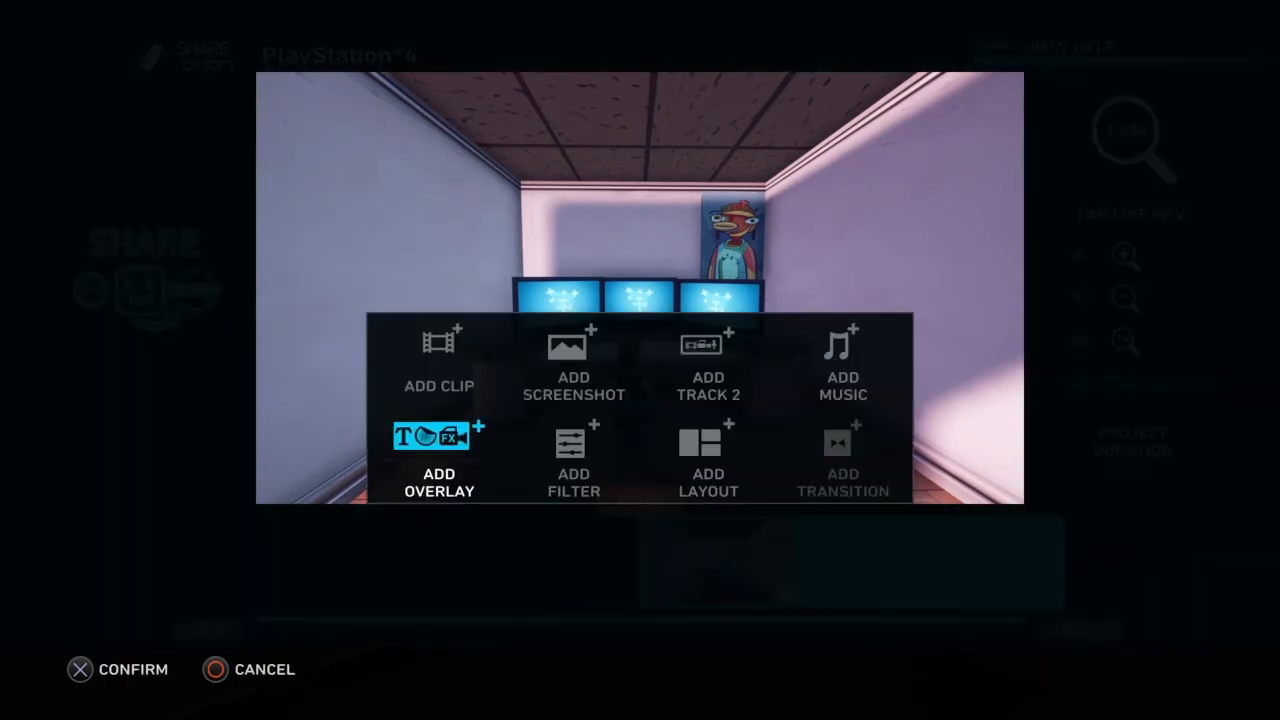
pyautogui.click(440, 460)
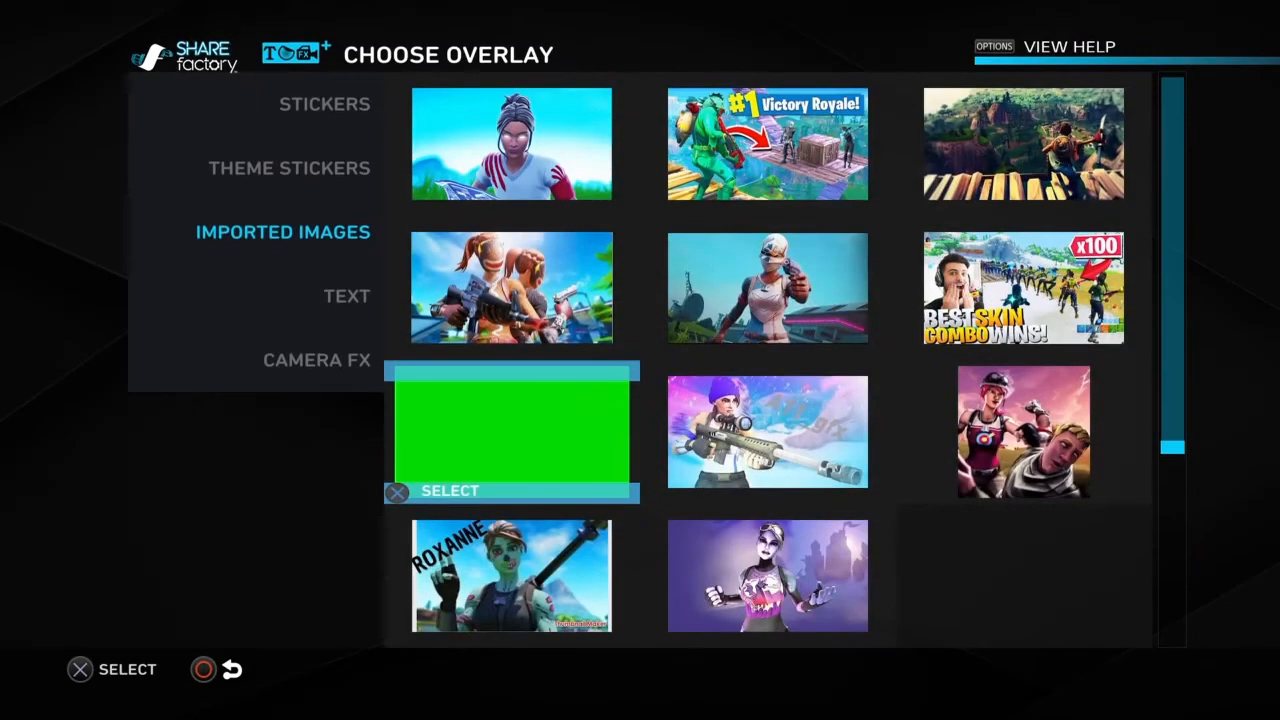
pyautogui.click(282, 232)
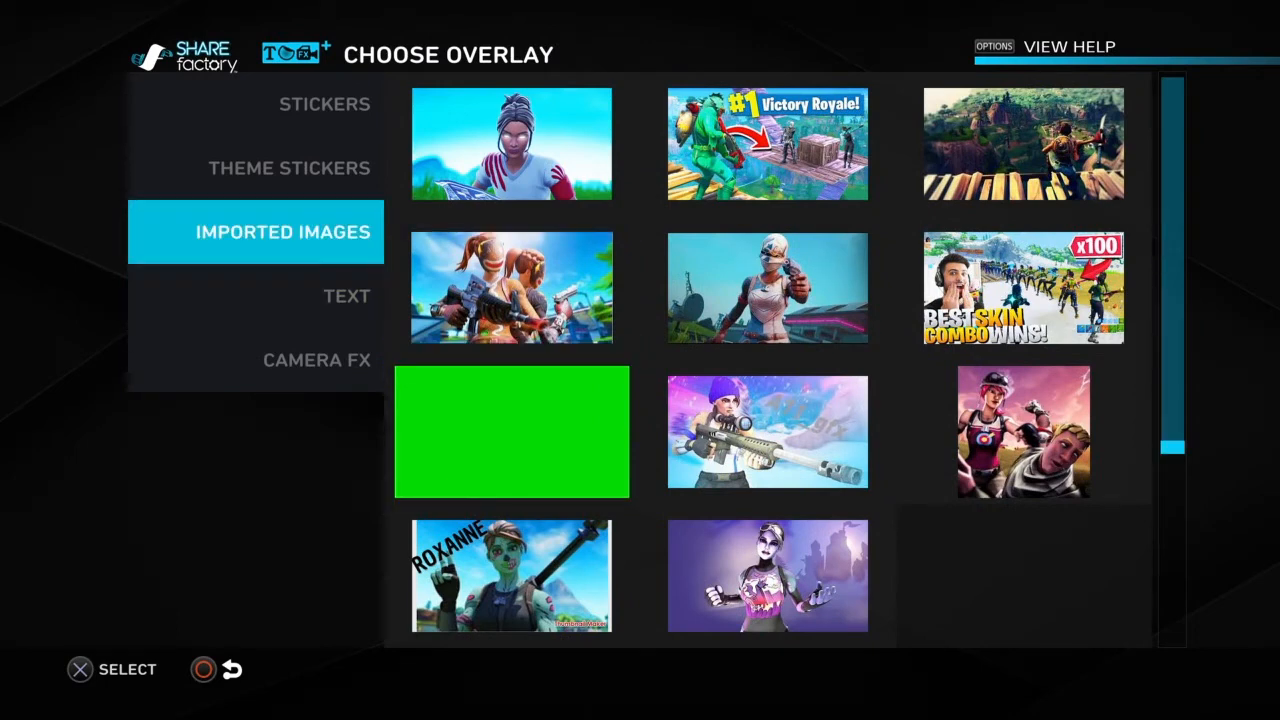
pyautogui.click(512, 432)
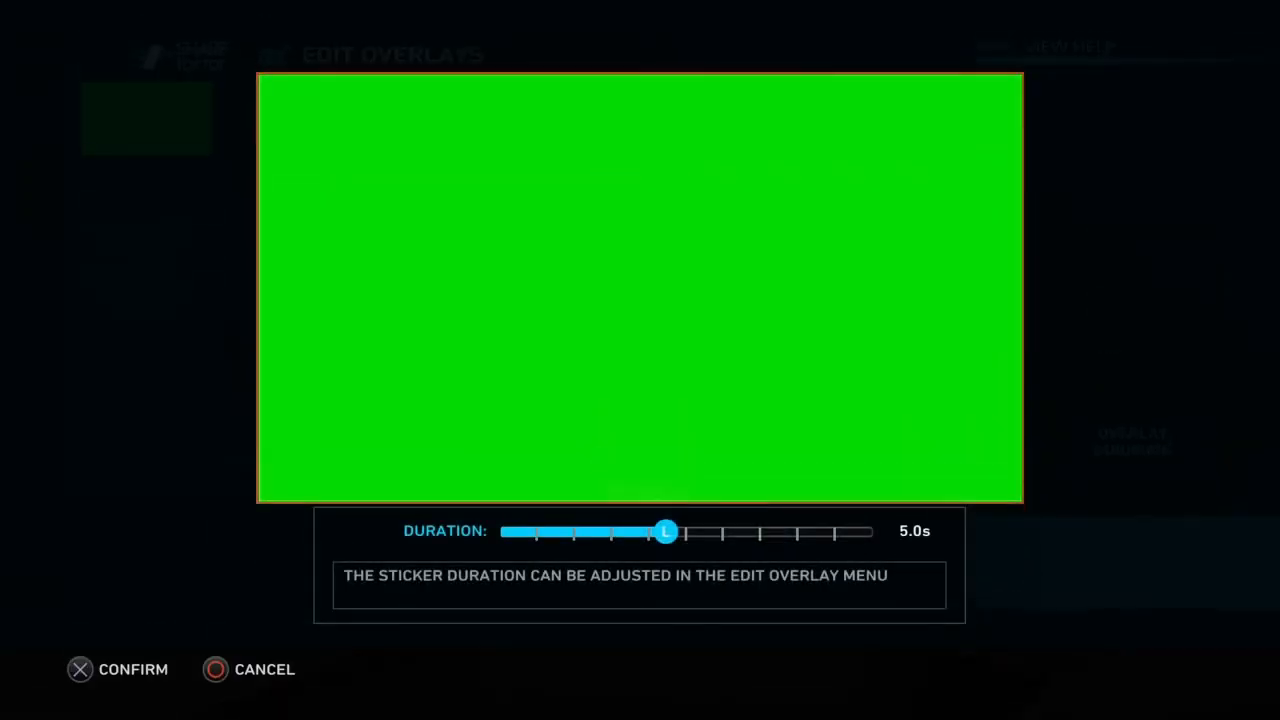
pyautogui.moveTo(664, 532); pyautogui.dragTo(698, 532)
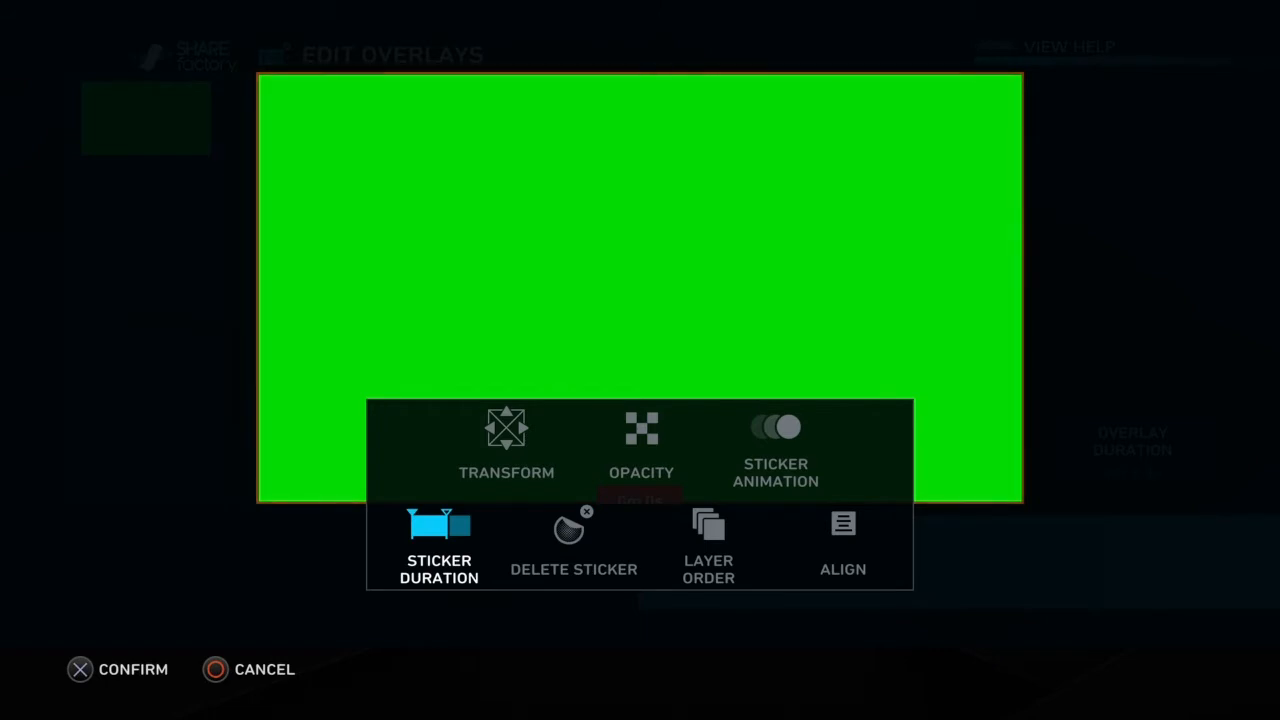
# Step: Transform the green sticker so it covers only the middle monitor
pyautogui.click(440, 544)
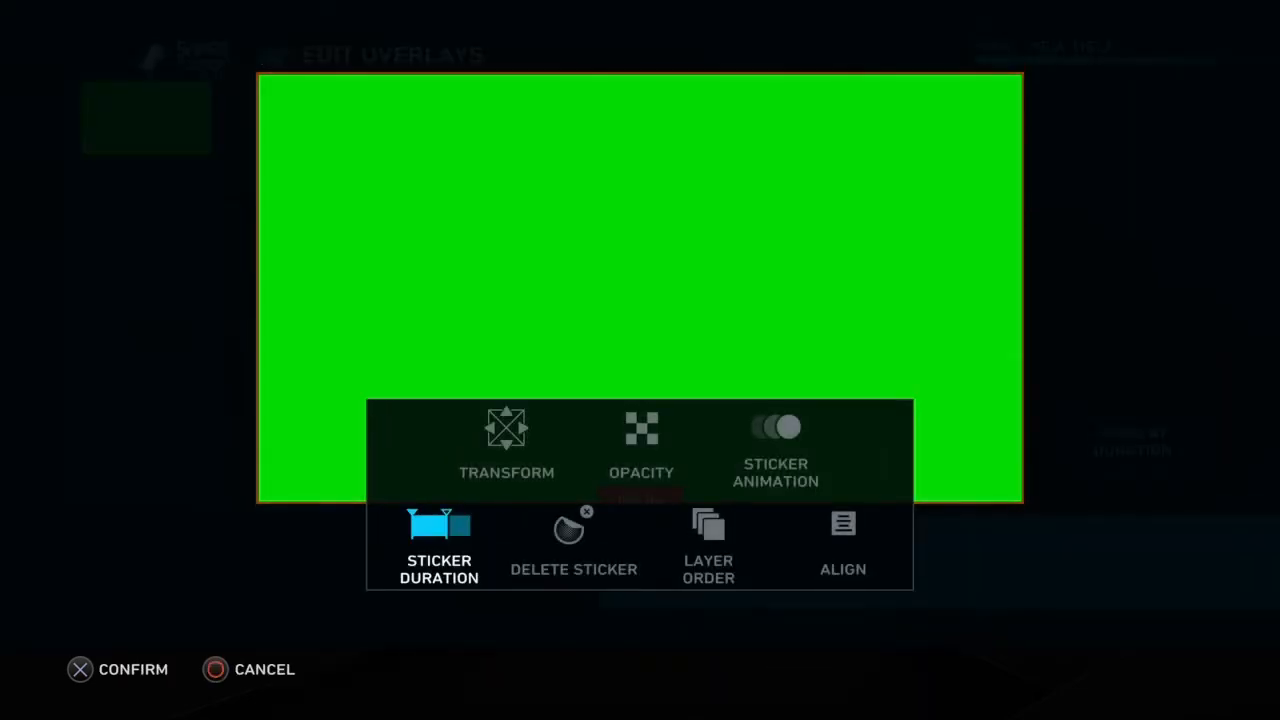
pyautogui.click(506, 444)
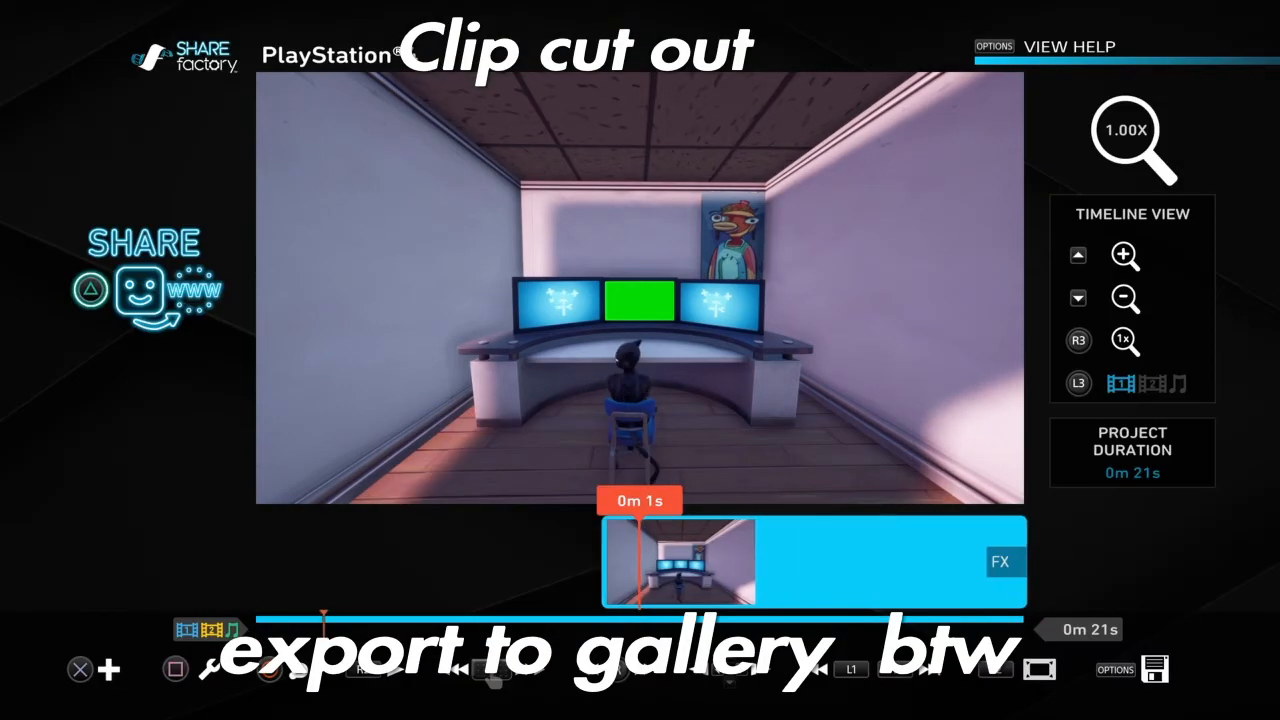
# Step: Add the Fortnite wooden-build clip from Most Recent after the room clip, reaching 33 seconds
pyautogui.click(110, 668)
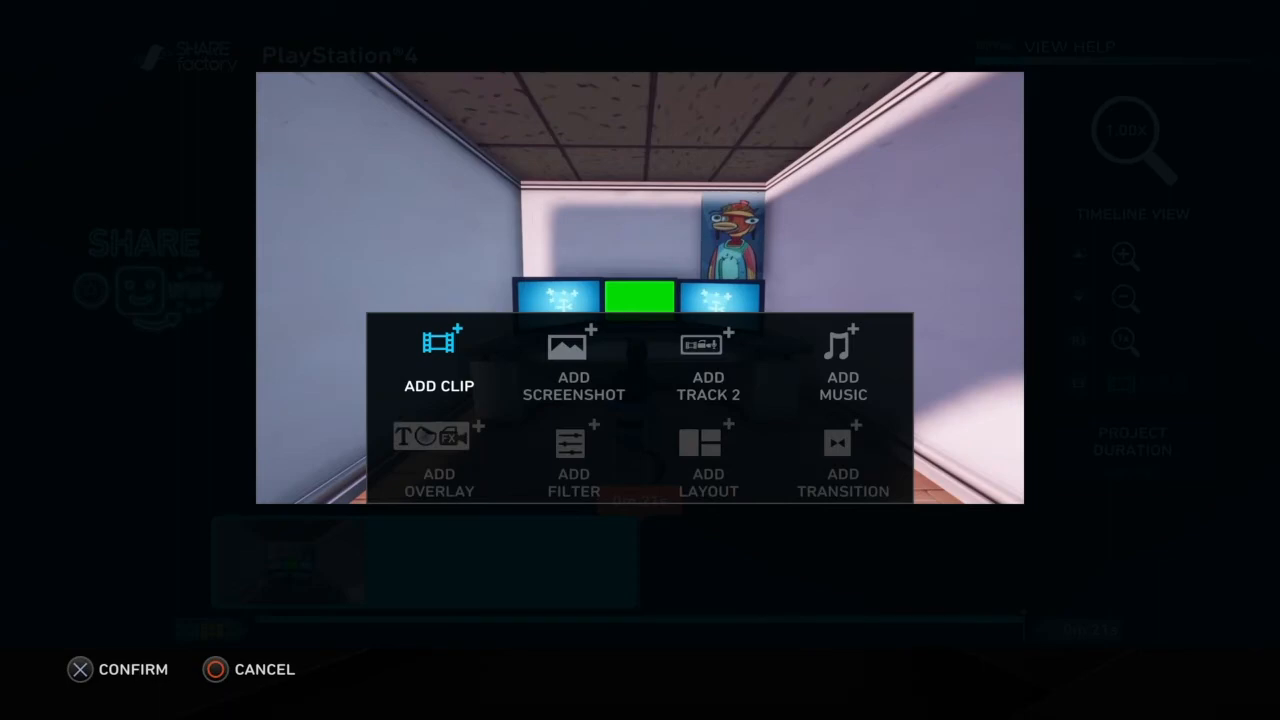
pyautogui.click(440, 360)
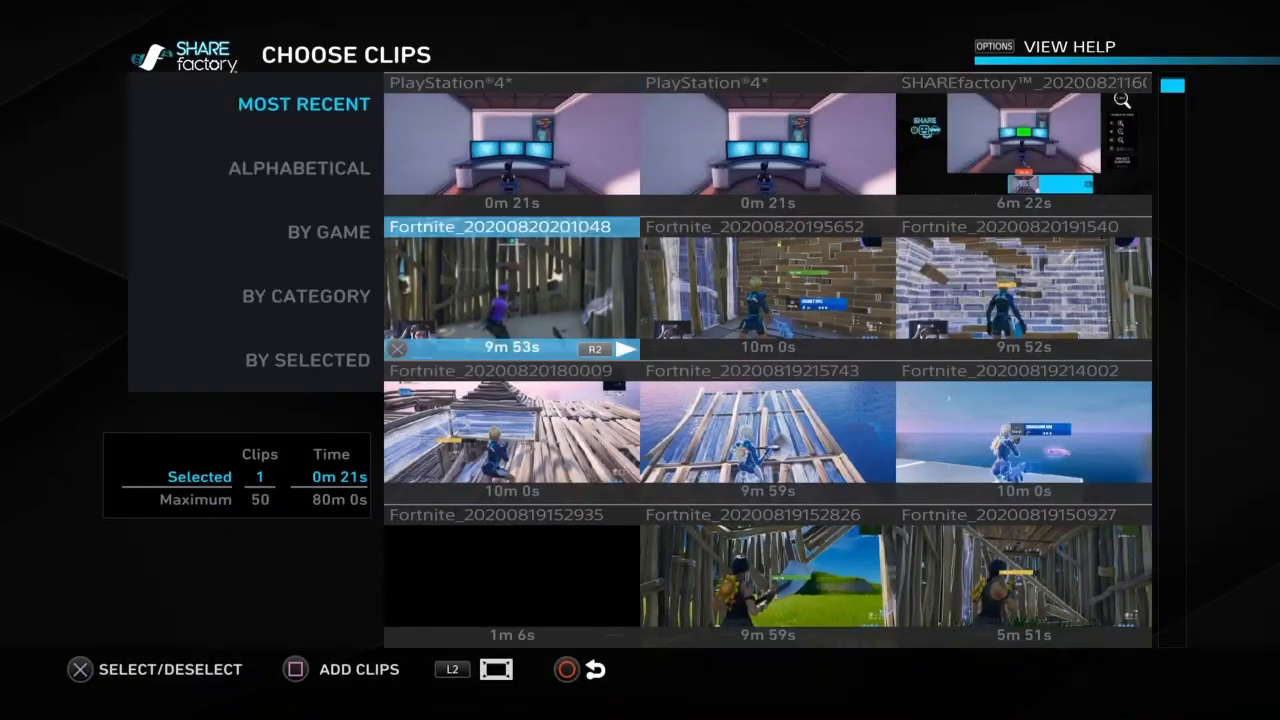
pyautogui.scroll(-3)
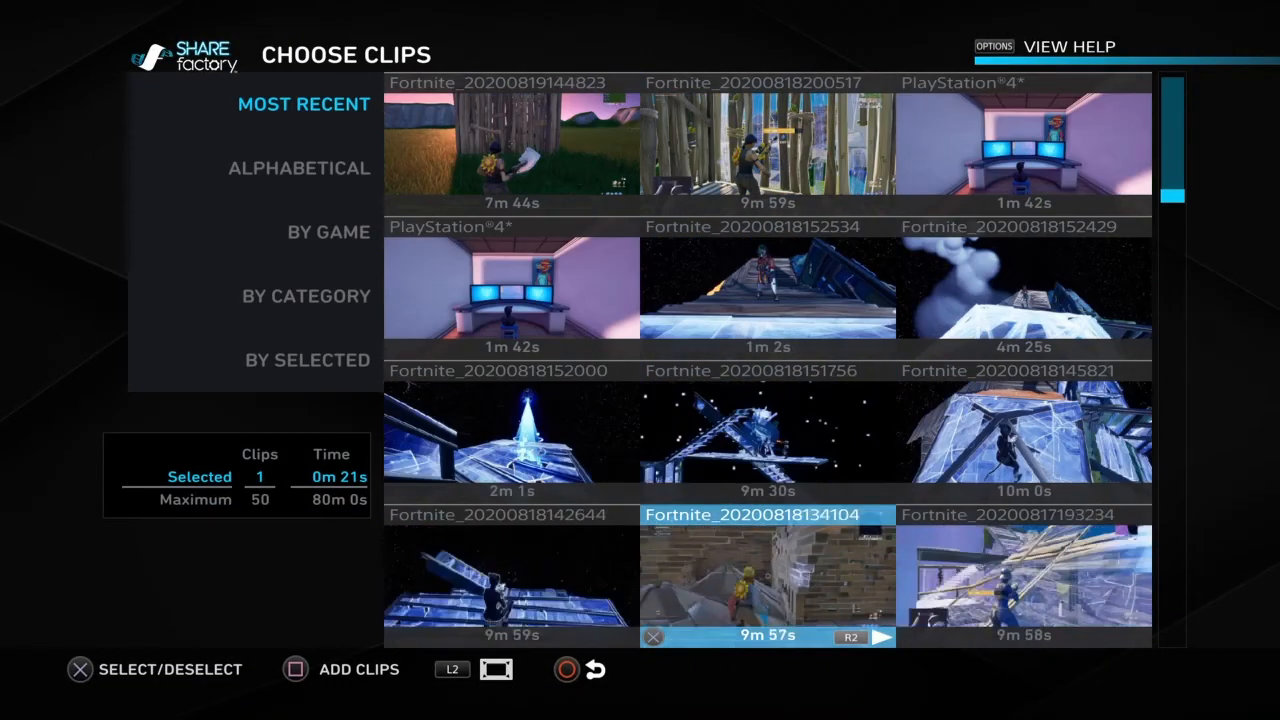
pyautogui.scroll(-3)
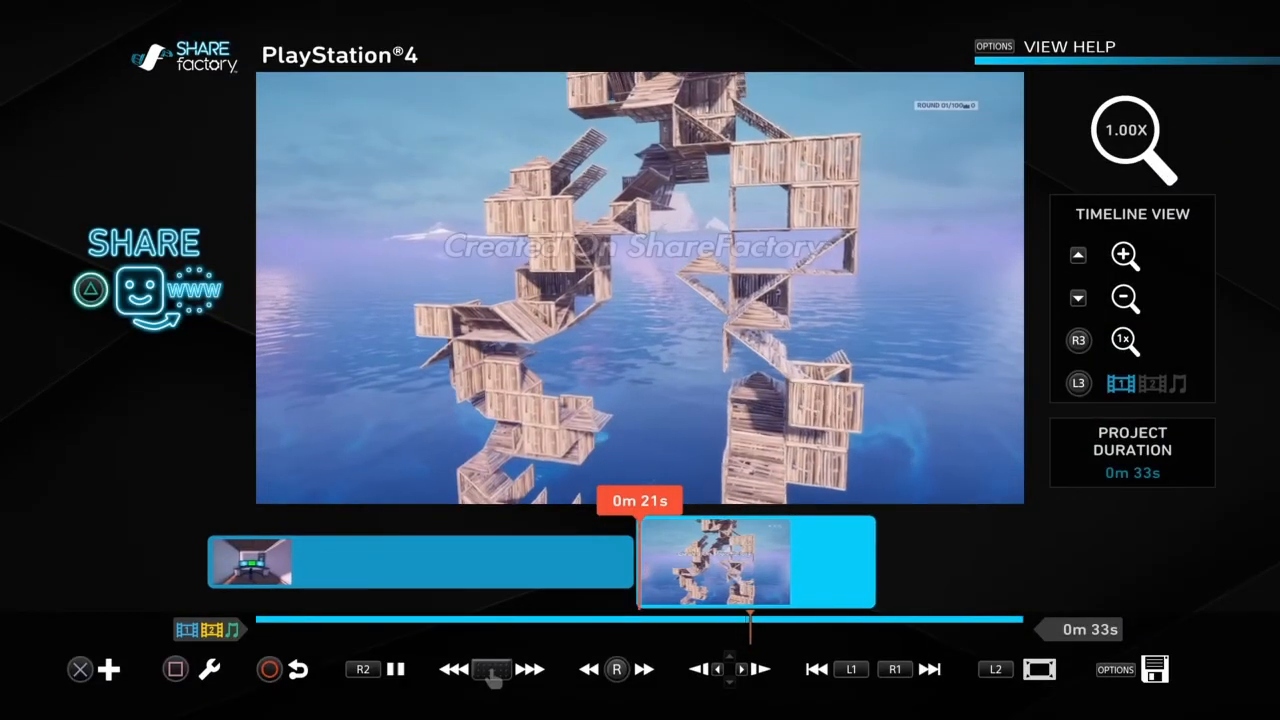
pyautogui.click(396, 668)
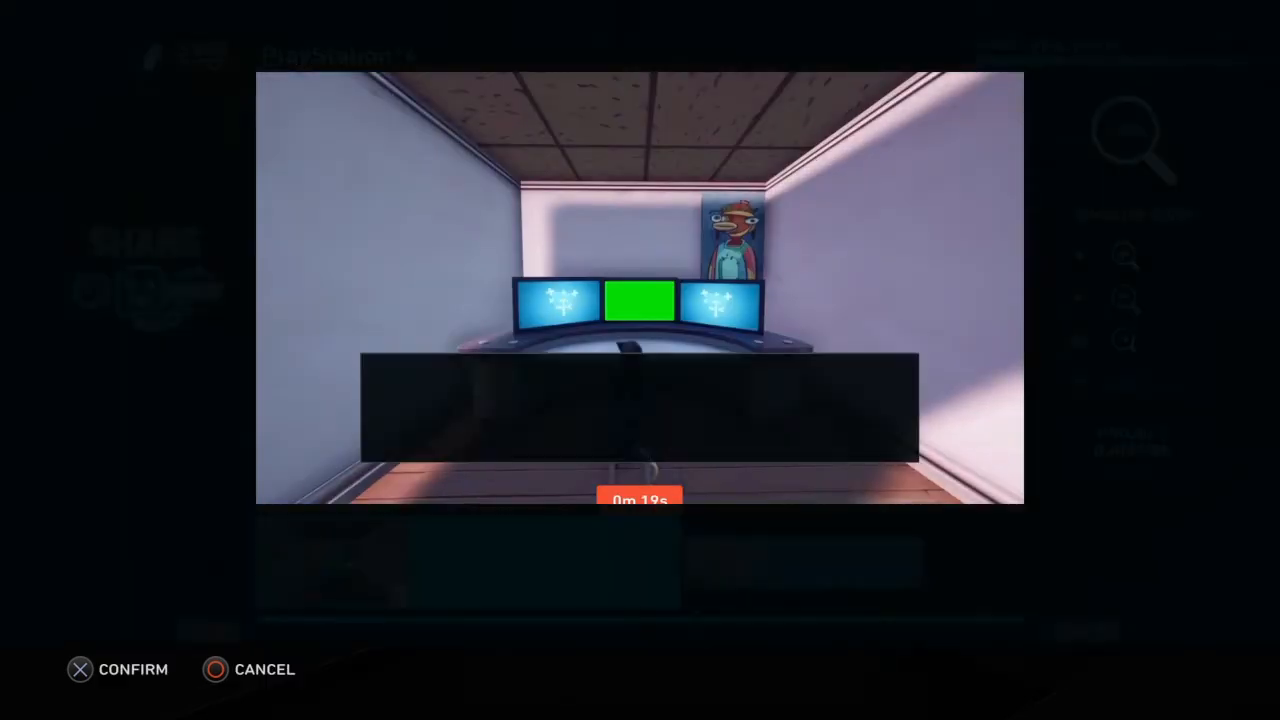
pyautogui.click(80, 668)
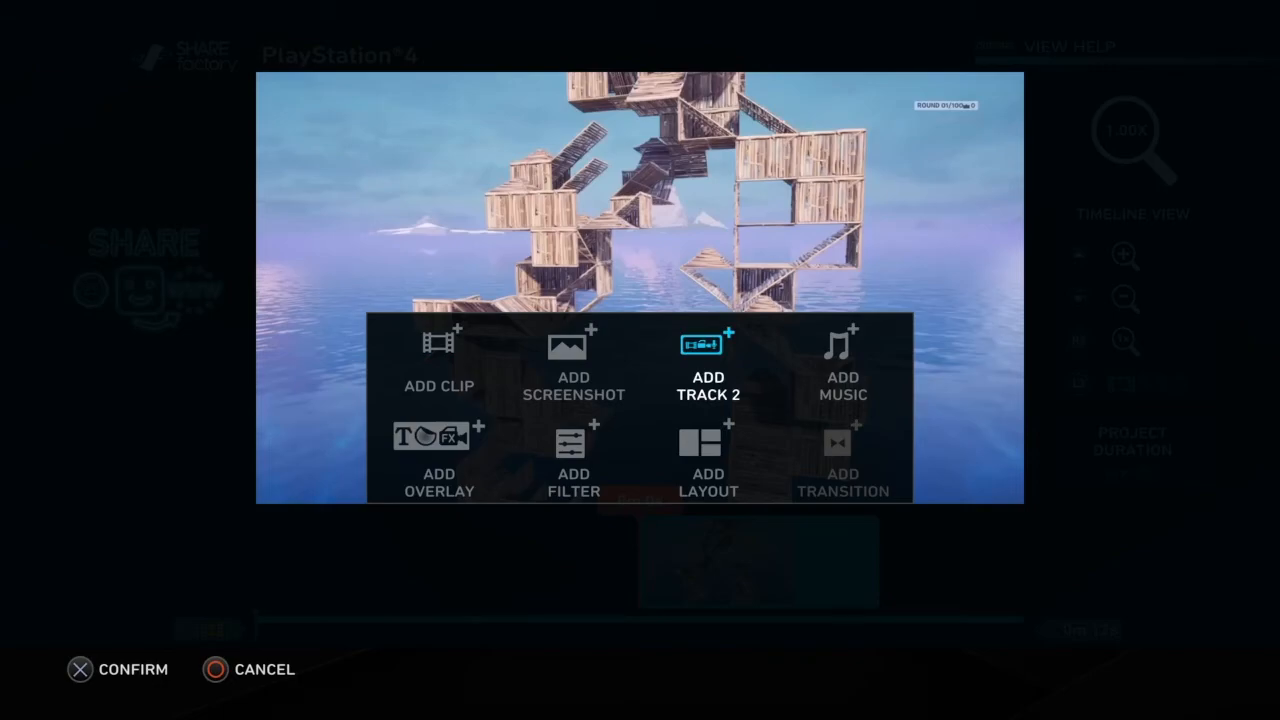
# Step: Add a second track holding a Fortnite gameplay clip
pyautogui.click(708, 344)
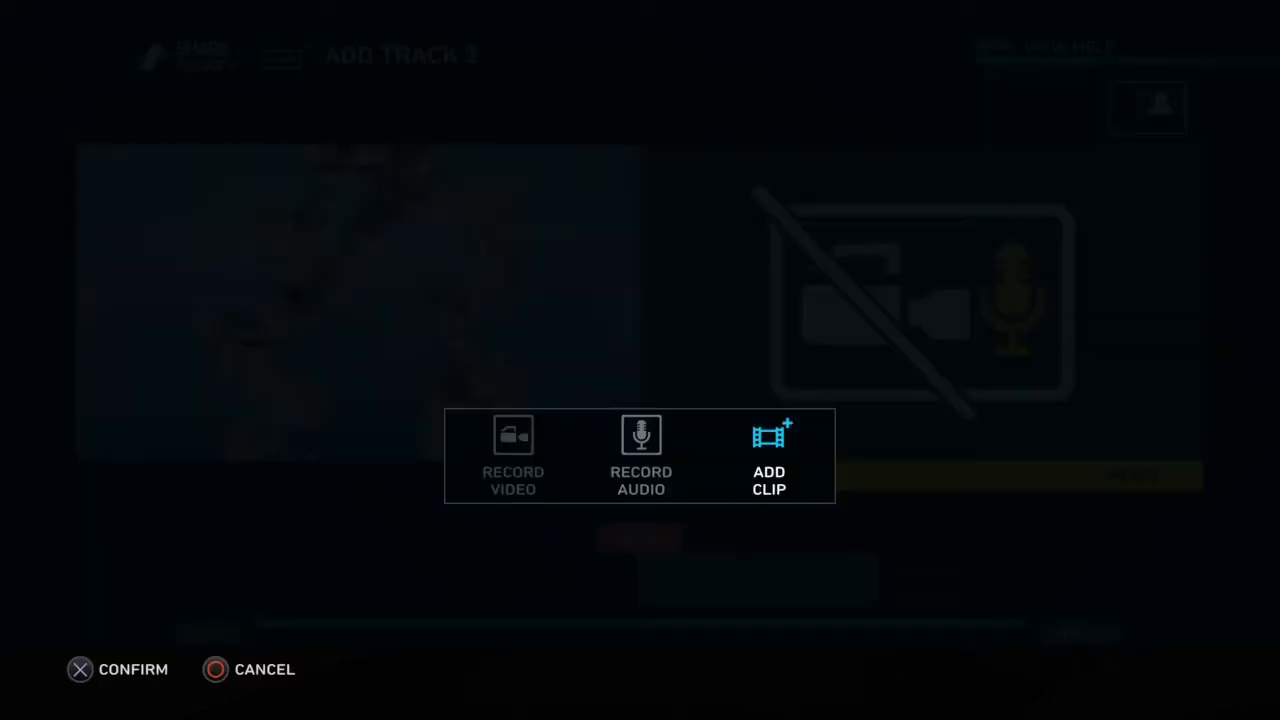
pyautogui.click(768, 456)
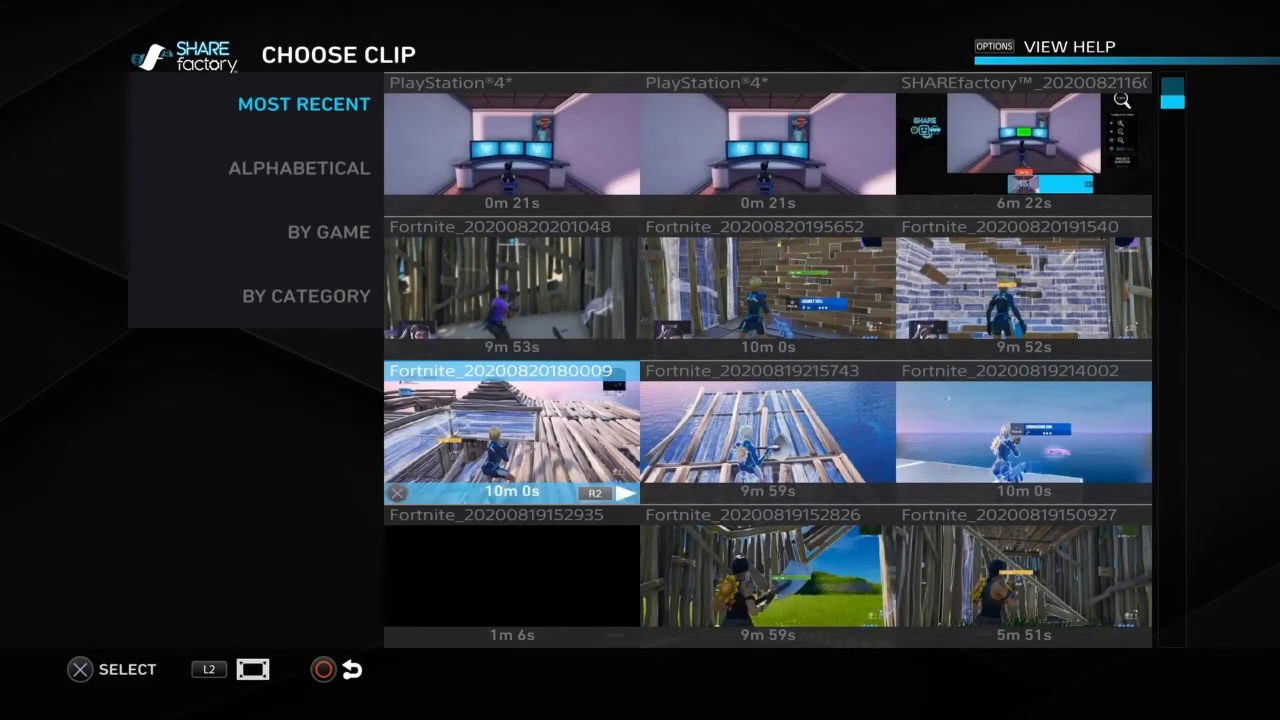
pyautogui.press('up')
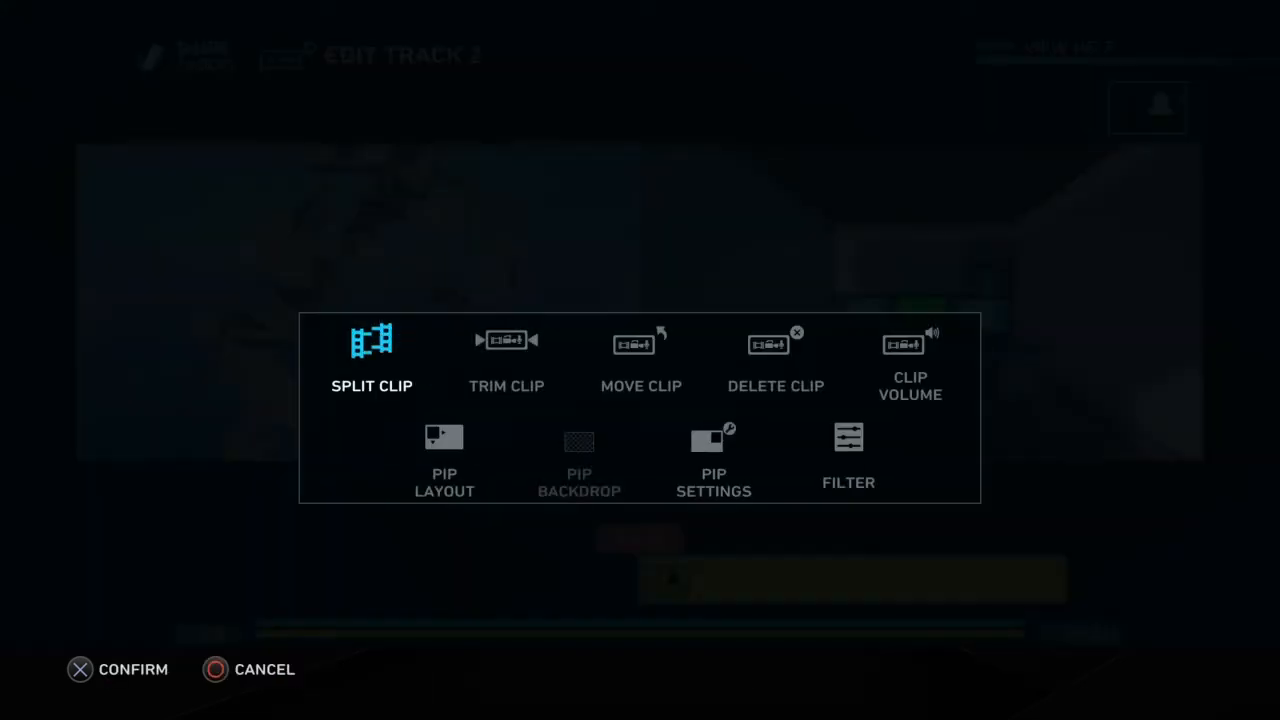
# Step: Reach the second track's PIP Layout Adjust Mode choices
pyautogui.click(444, 450)
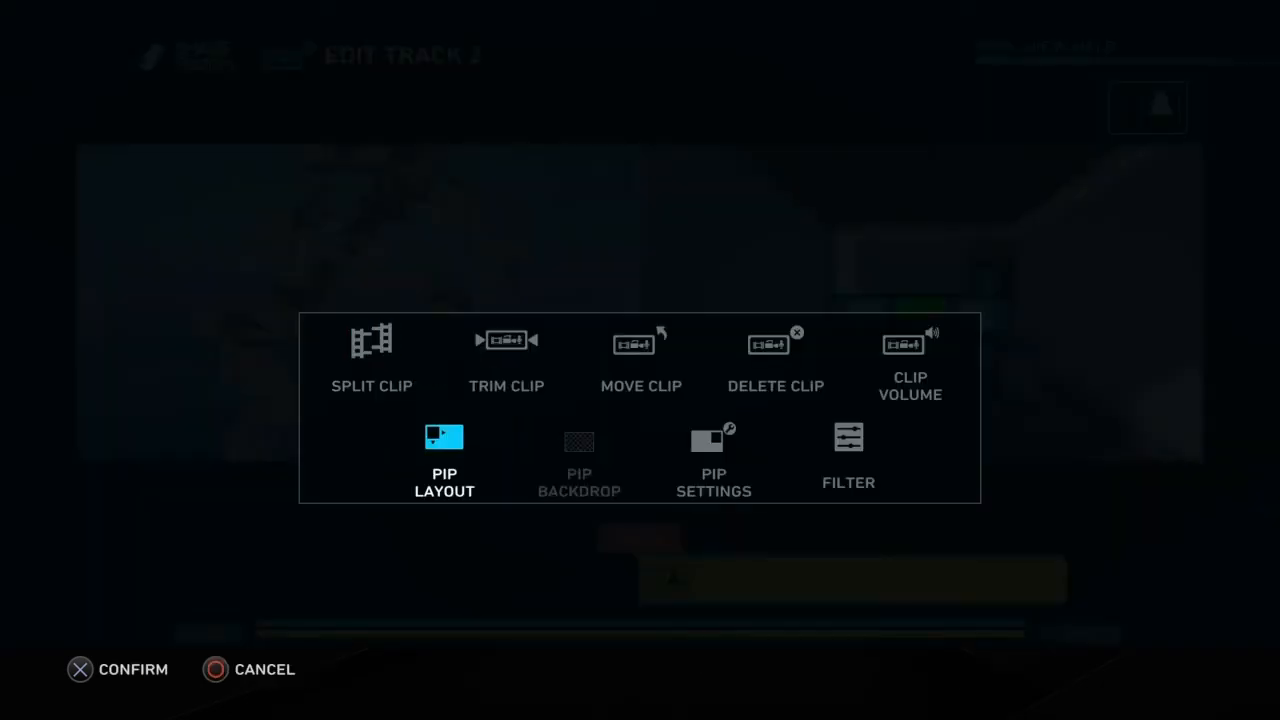
pyautogui.click(444, 460)
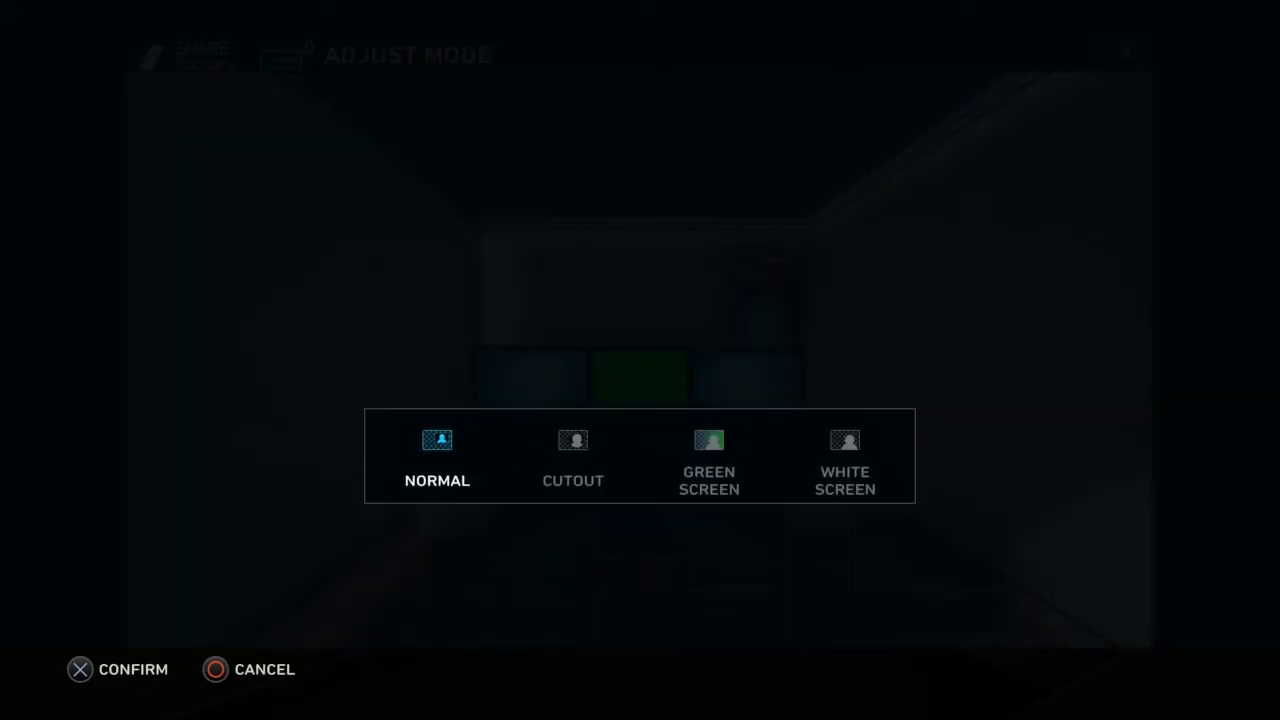
# Step: Apply Green Screen chroma keying to the second-track clip and preview the result
pyautogui.click(708, 460)
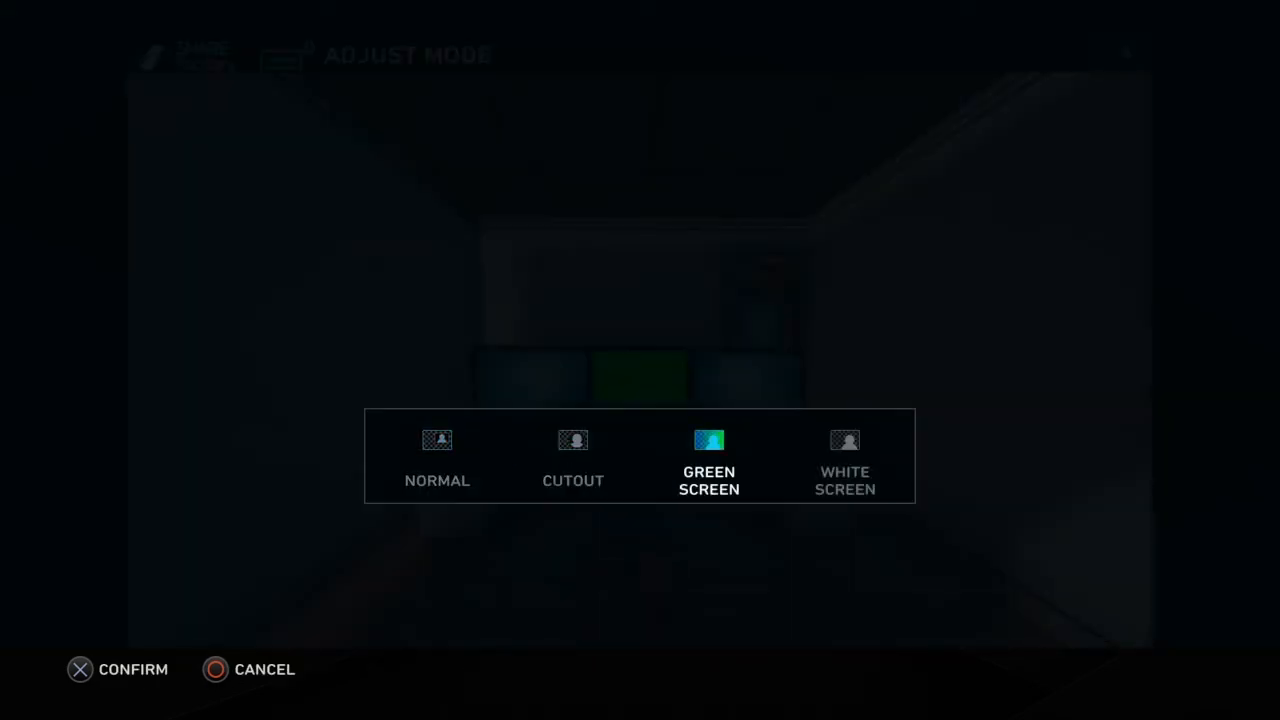
pyautogui.click(80, 668)
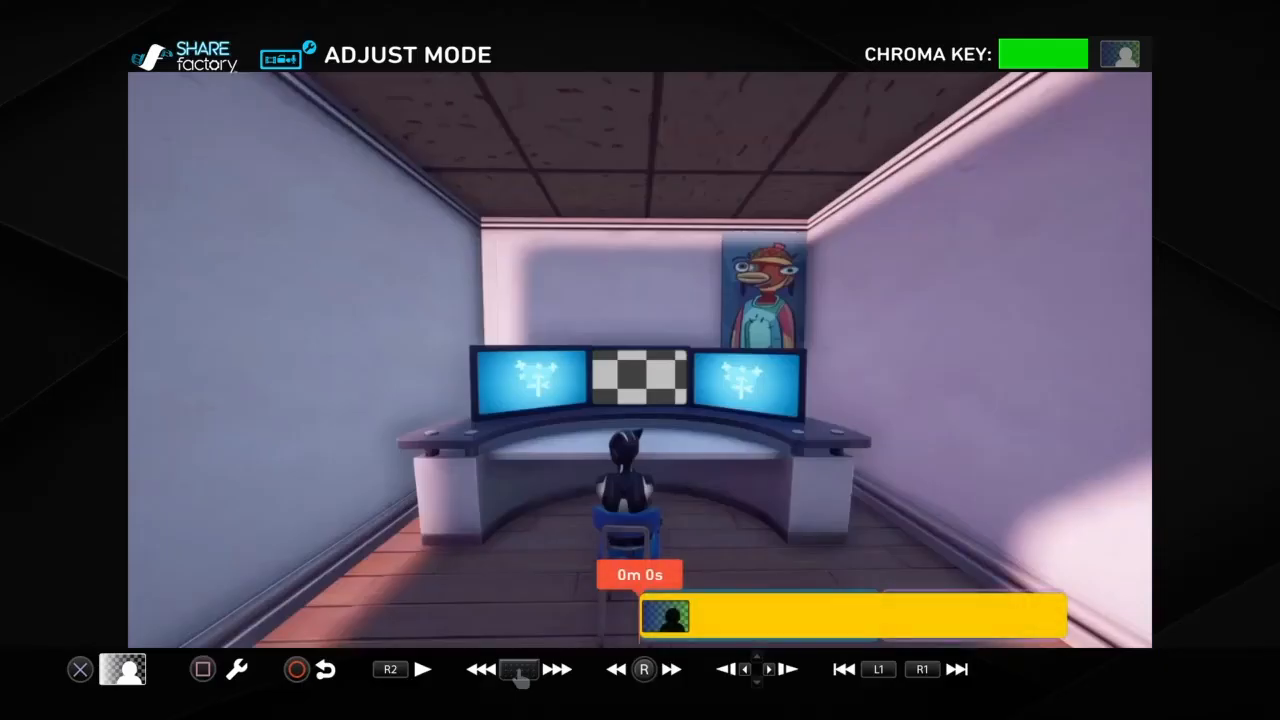
pyautogui.click(420, 668)
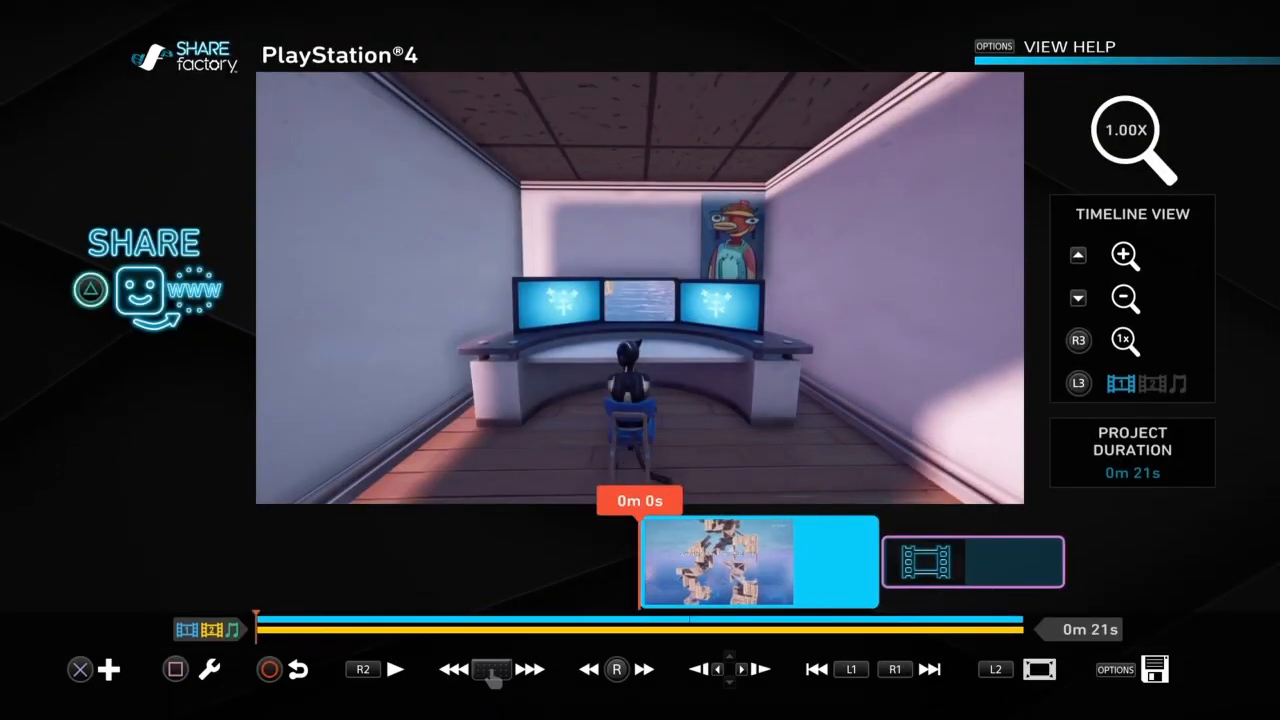
pyautogui.click(396, 668)
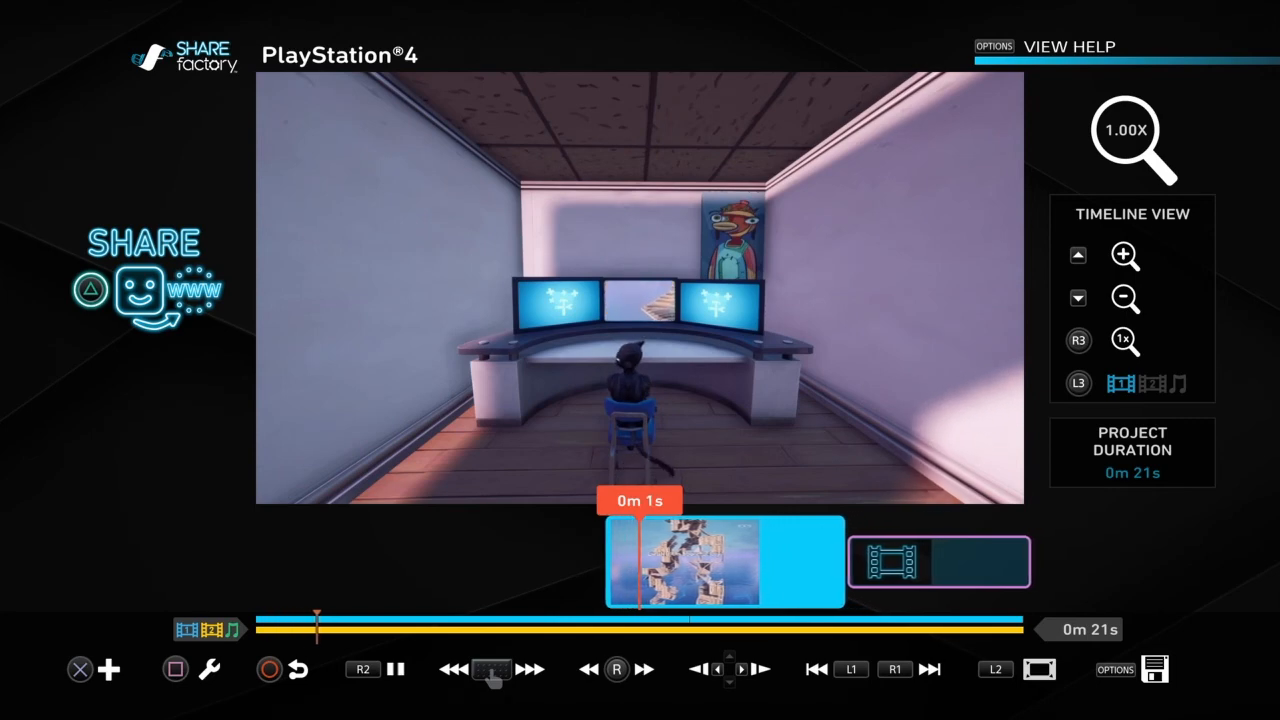